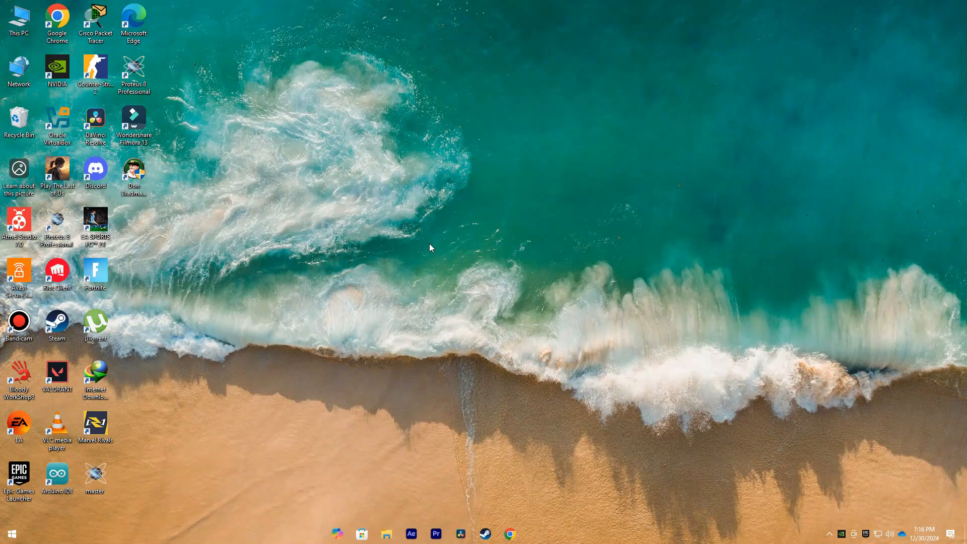
- Launch the Epic Games Launcher from its desktop shortcut
double_click(20, 475)
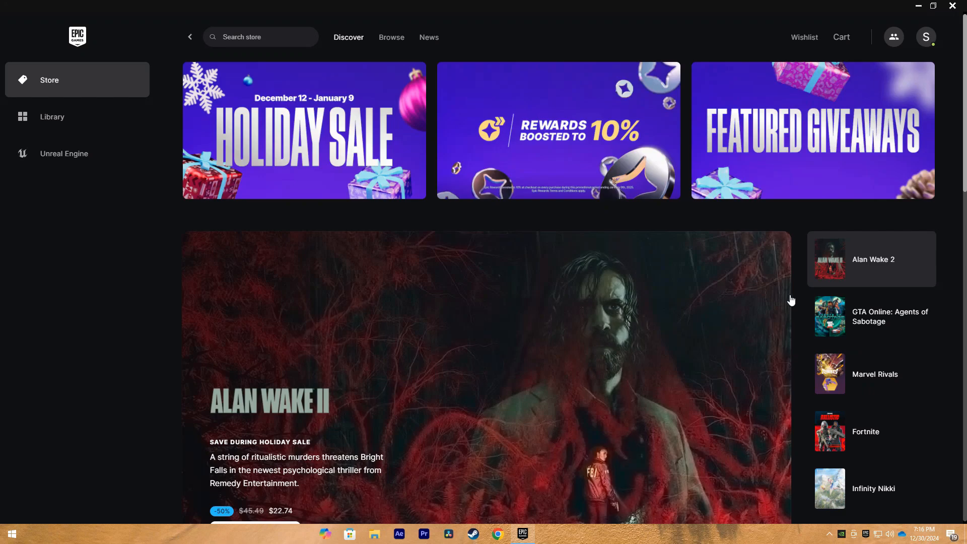
- Show the Library, search titles for 'oc', then clear the filter to list all games
left_click(51, 116)
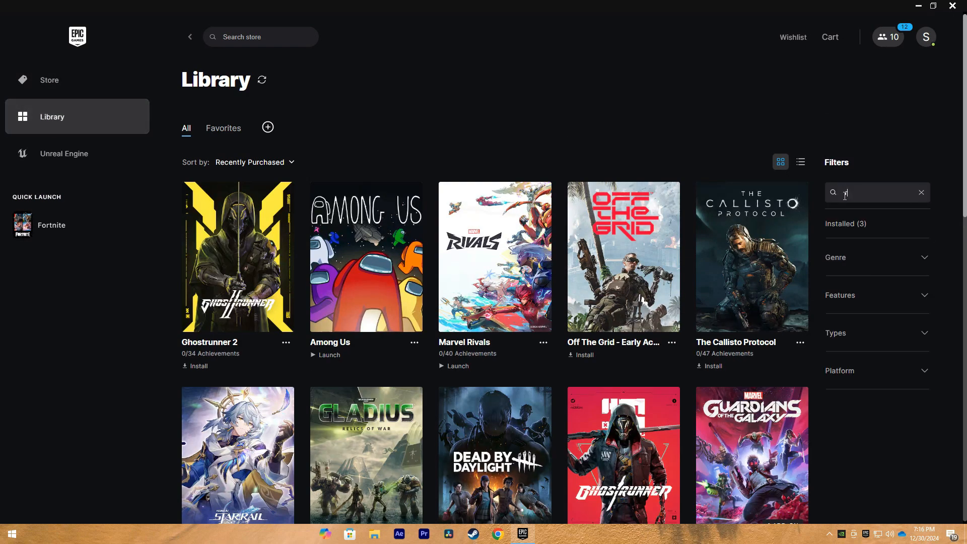
type("oc")
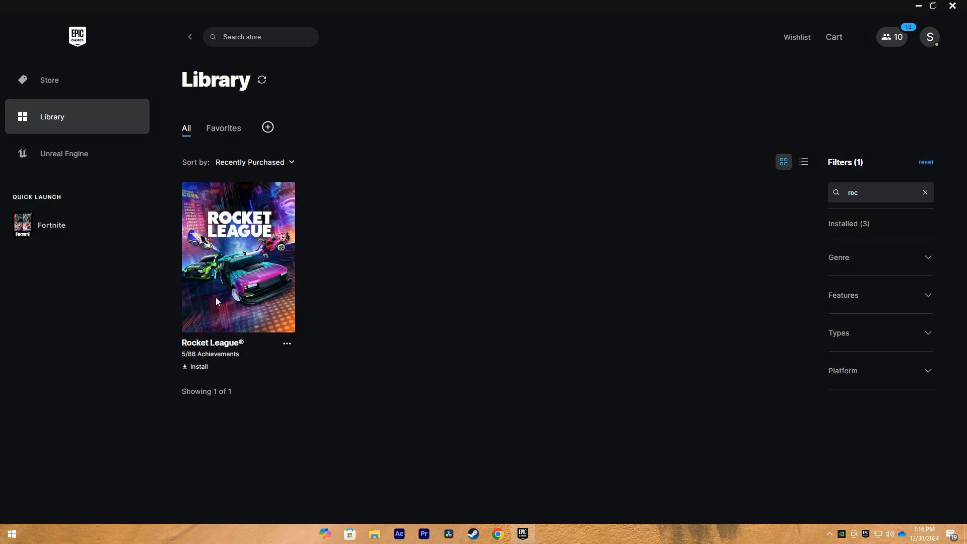
left_click(286, 343)
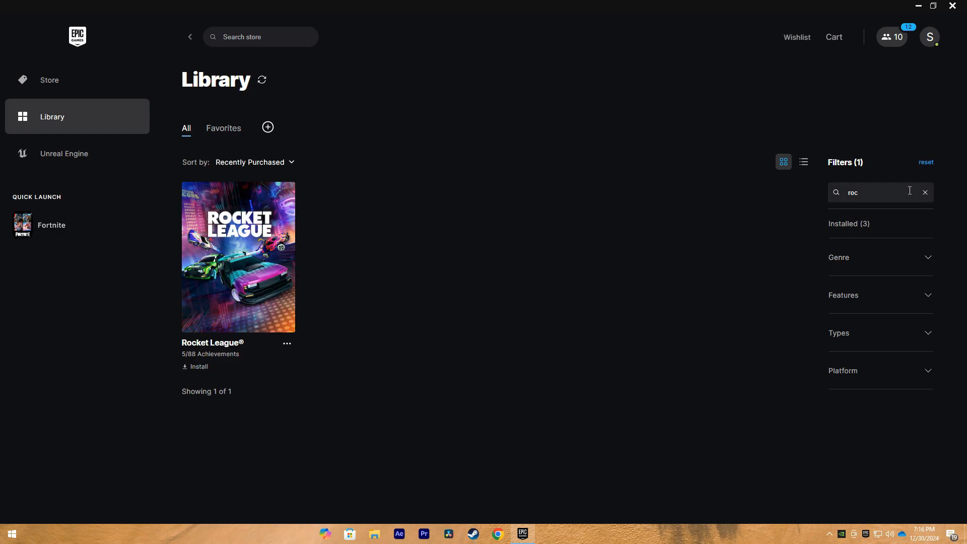
left_click(923, 192)
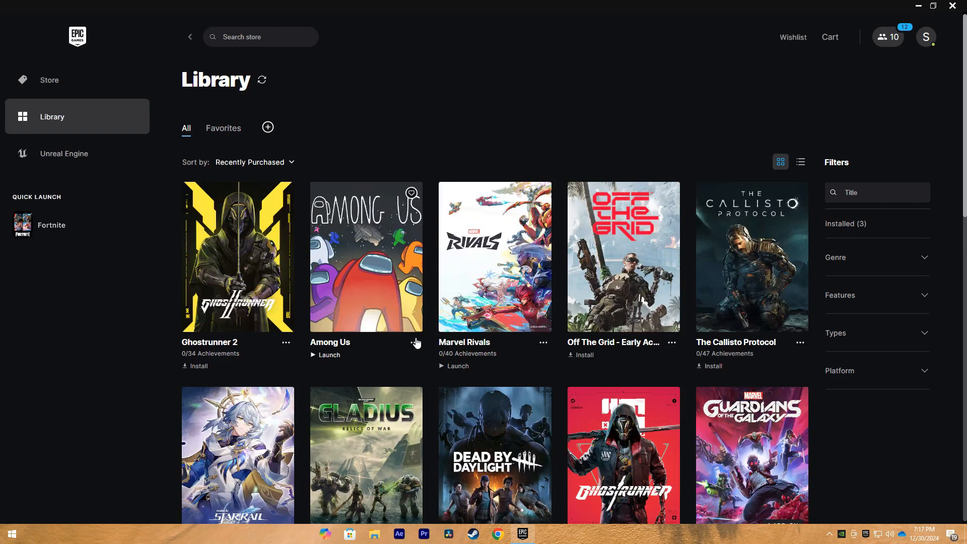
- Open the Manage settings for Among Us from its options menu
left_click(414, 343)
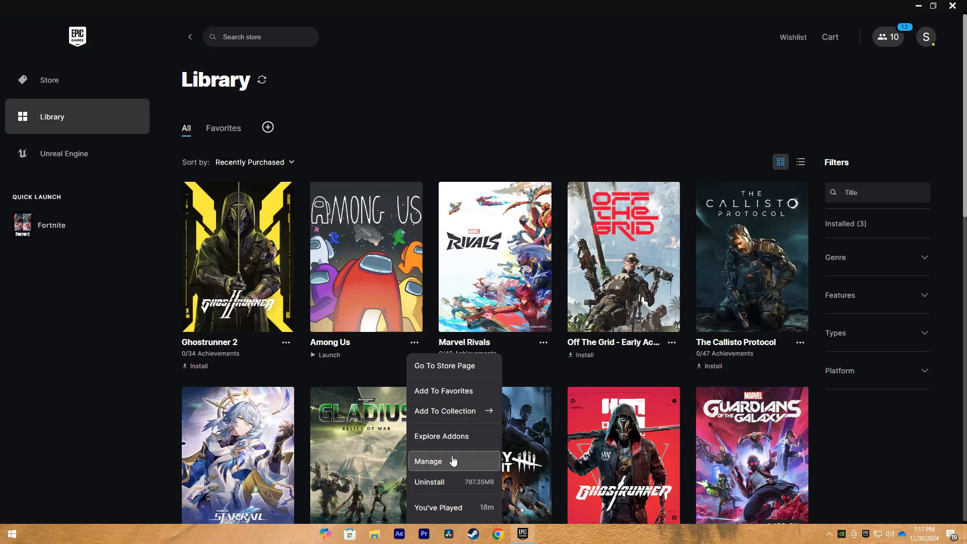
left_click(428, 461)
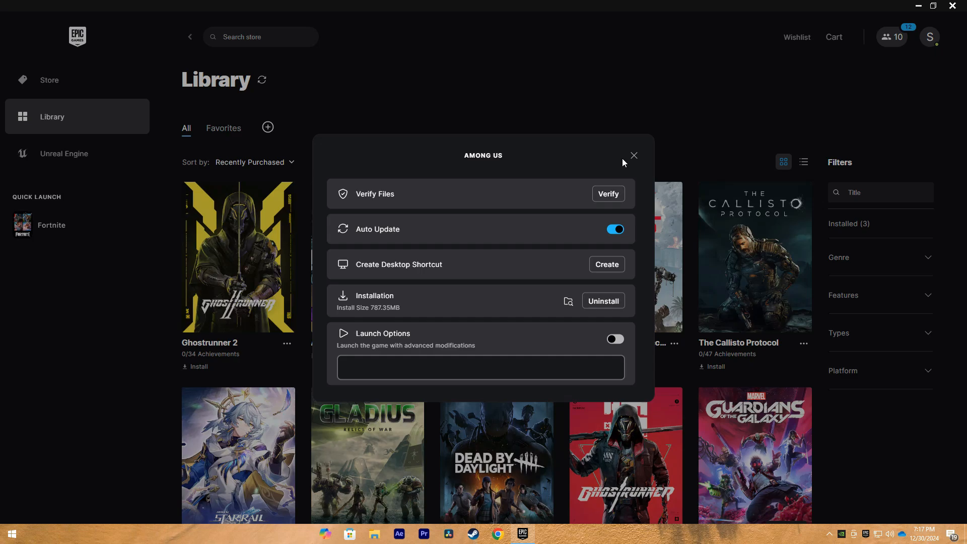
left_click(632, 154)
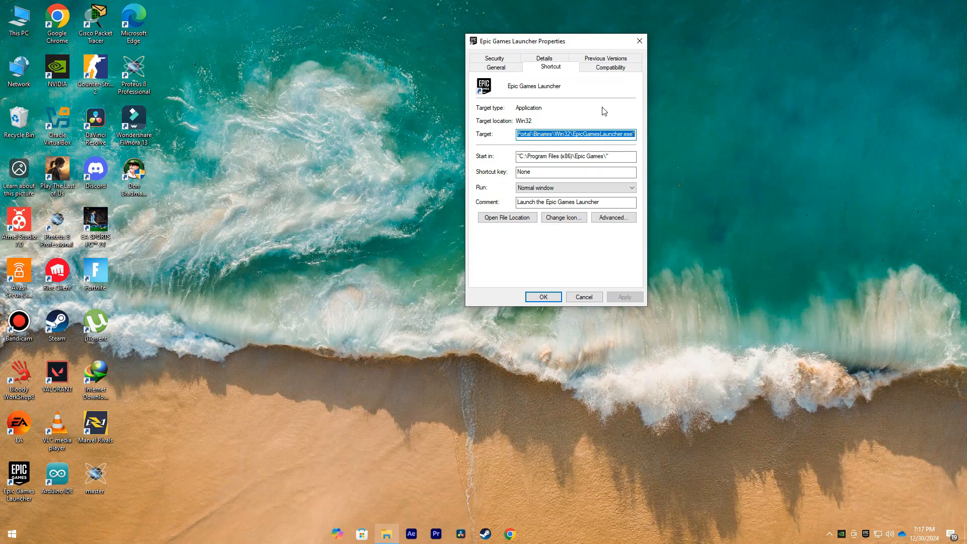
- Enable compatibility mode for Windows 8 on the launcher shortcut's Compatibility tab
left_click(609, 66)
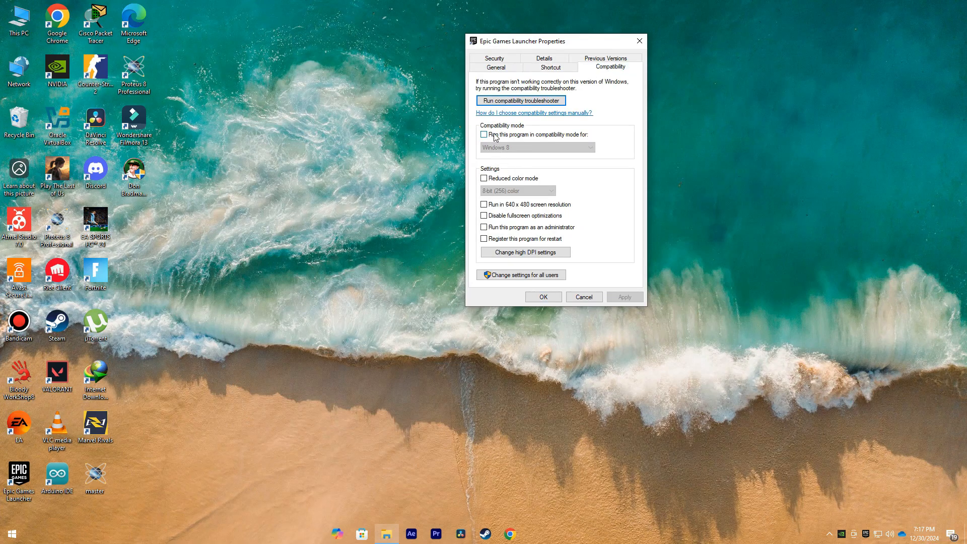
left_click(483, 135)
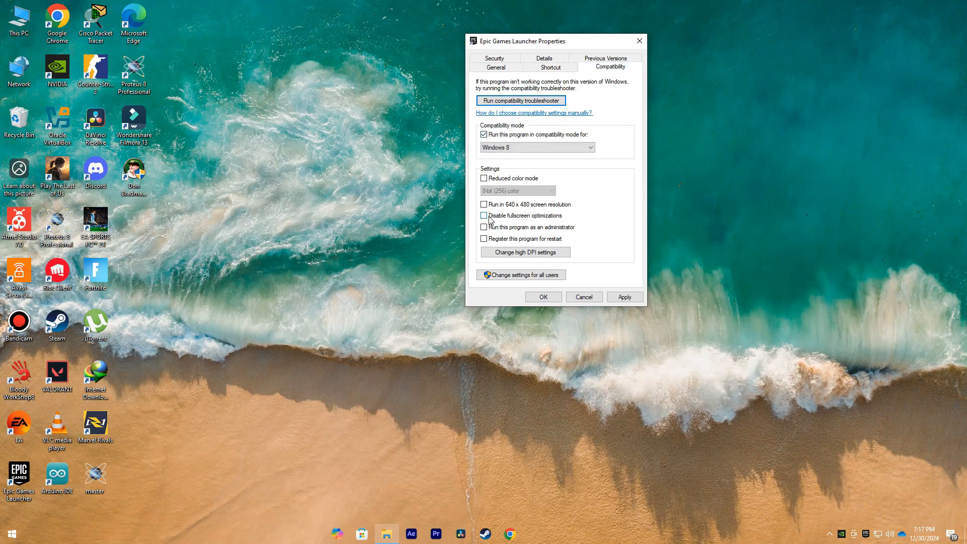